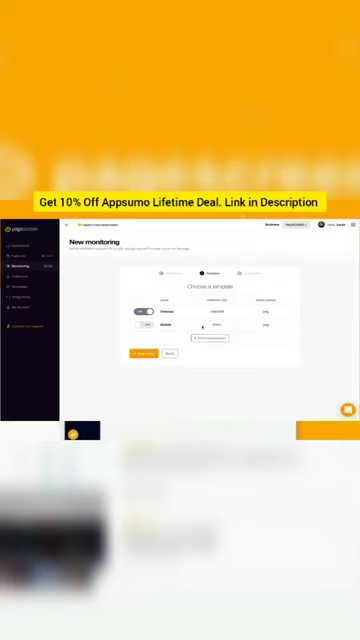
Review the dashboard, then show the Captures list with page thumbnails
scroll(down, 3)
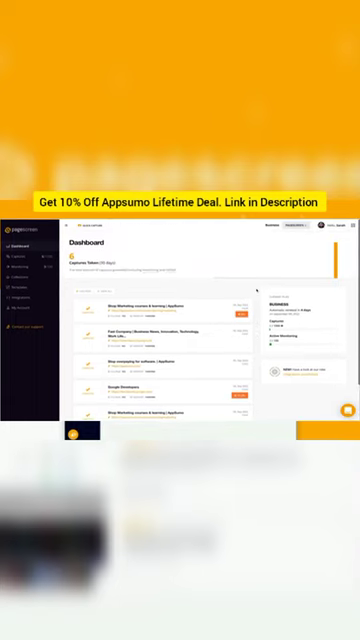
click(18, 260)
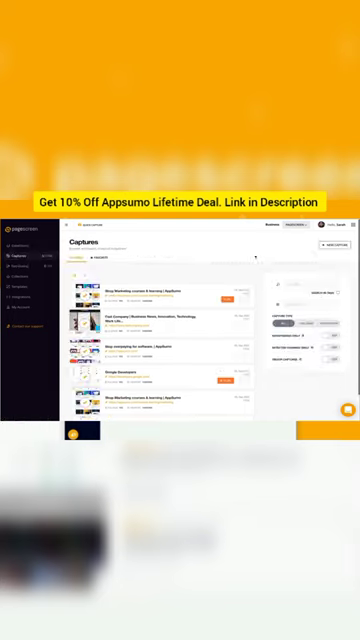